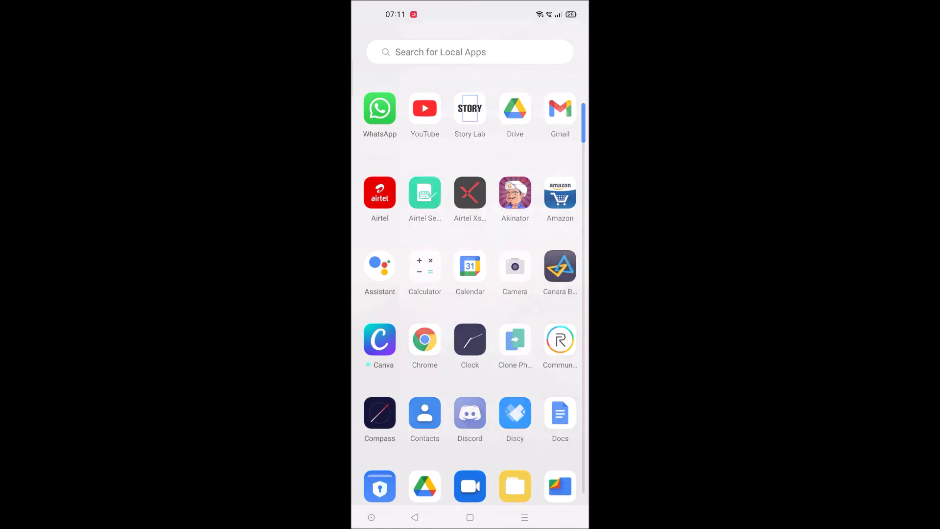
# Step: Launch Gmail and scroll its navigation drawer down to the Settings entry
pyautogui.click(559, 108)
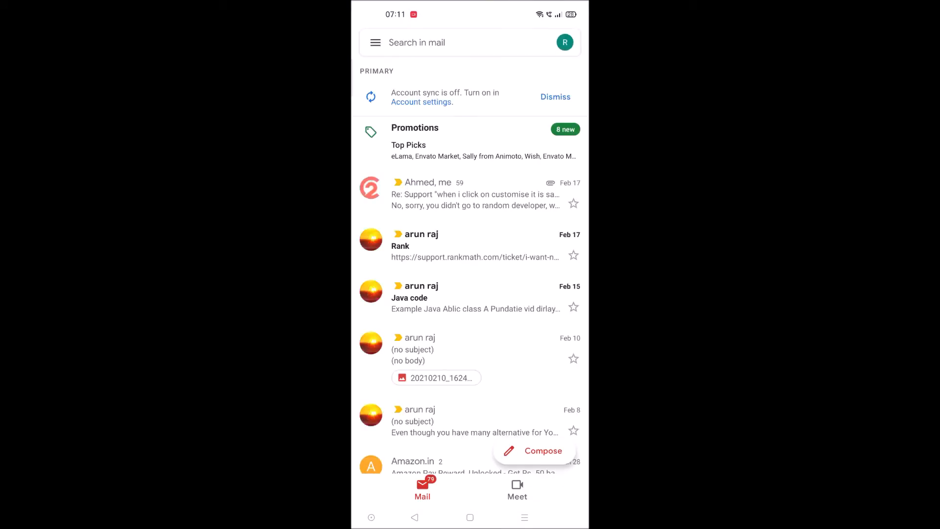
pyautogui.click(375, 42)
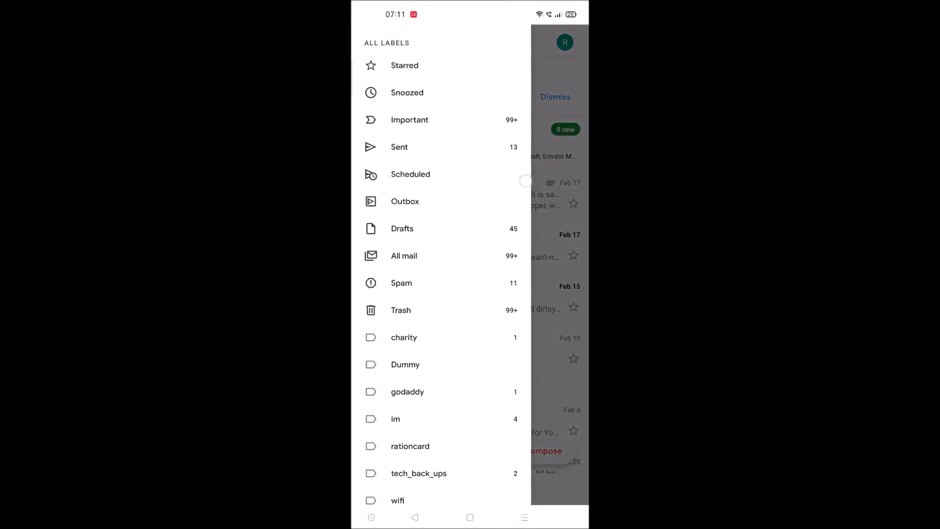
pyautogui.scroll(-3)
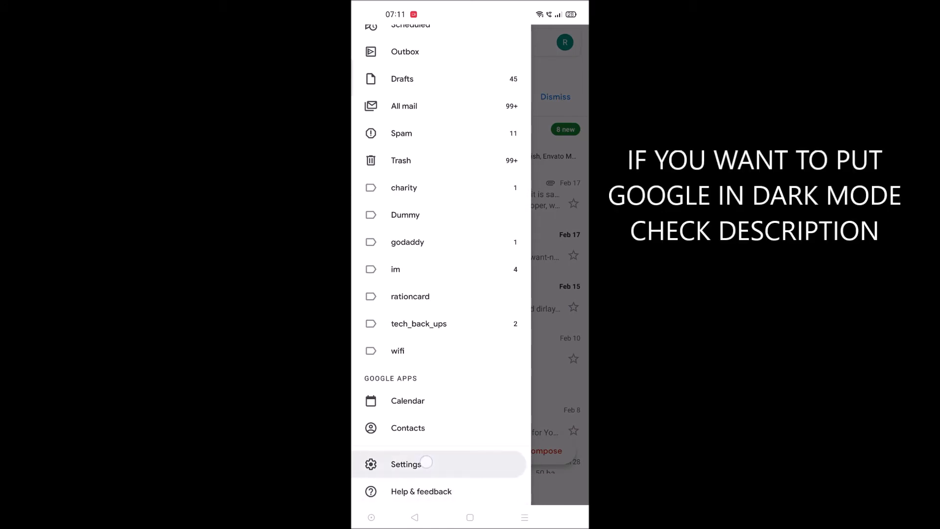
# Step: Go into Gmail Settings and choose the second signed-in account
pyautogui.click(406, 463)
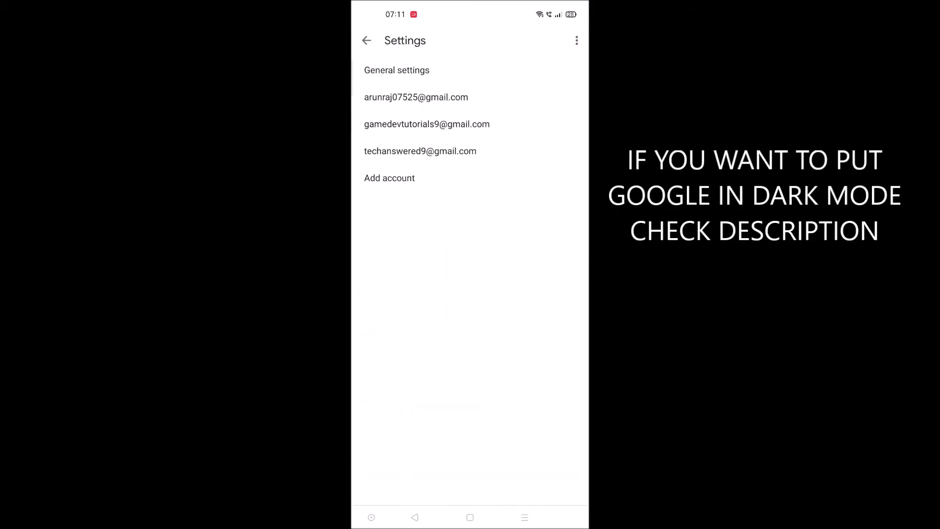
pyautogui.click(427, 123)
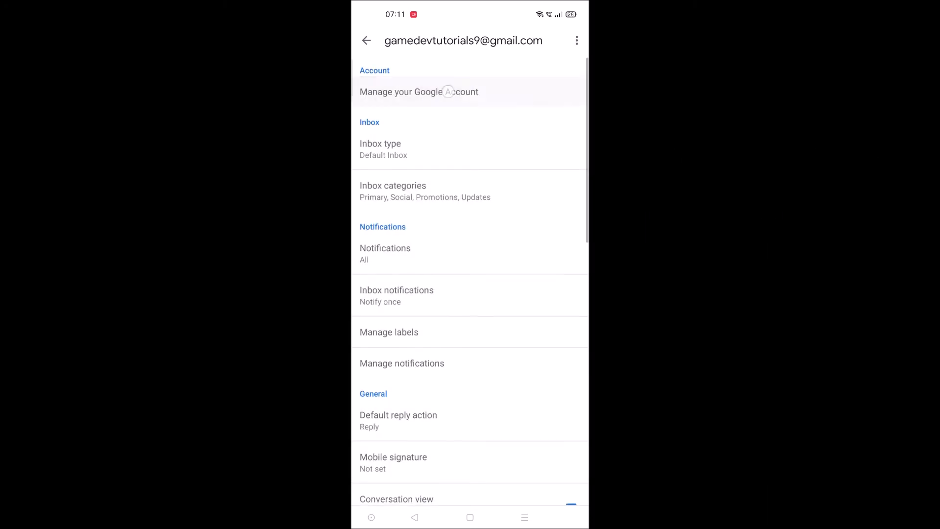
pyautogui.click(419, 92)
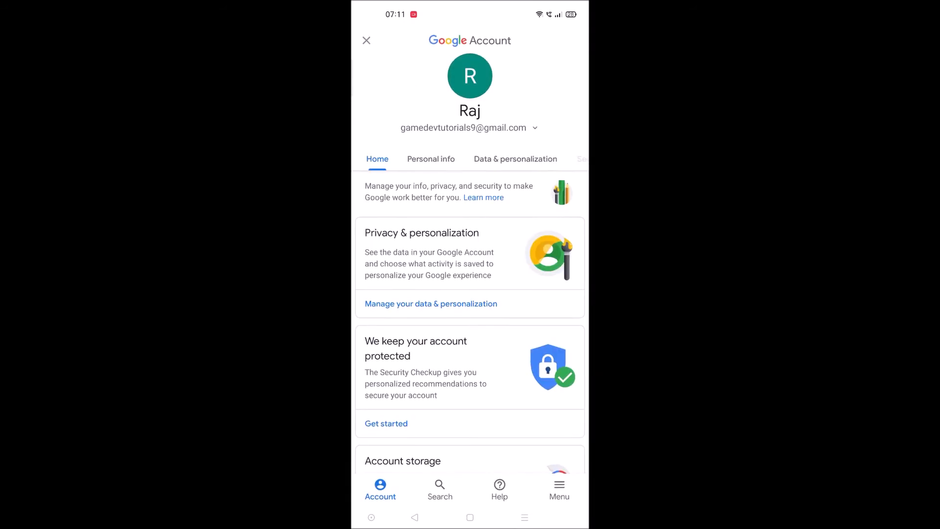
pyautogui.click(431, 158)
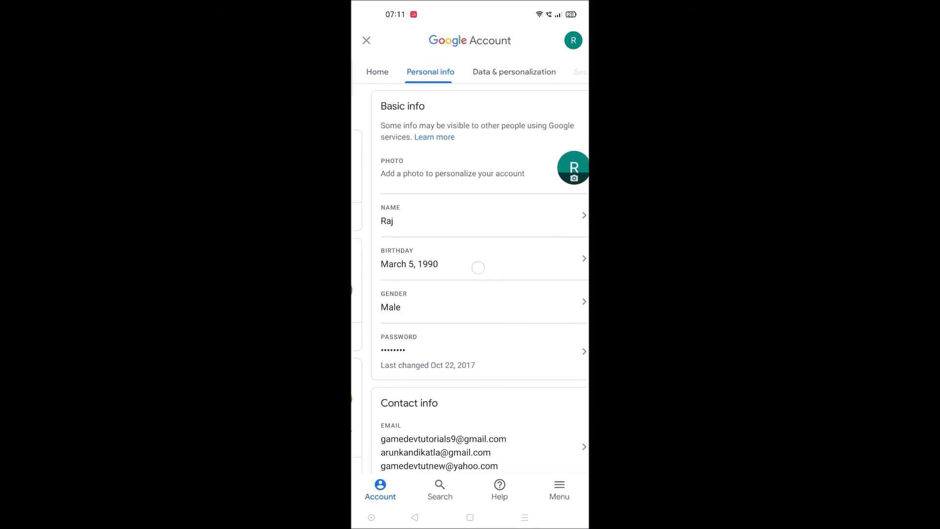
pyautogui.click(478, 259)
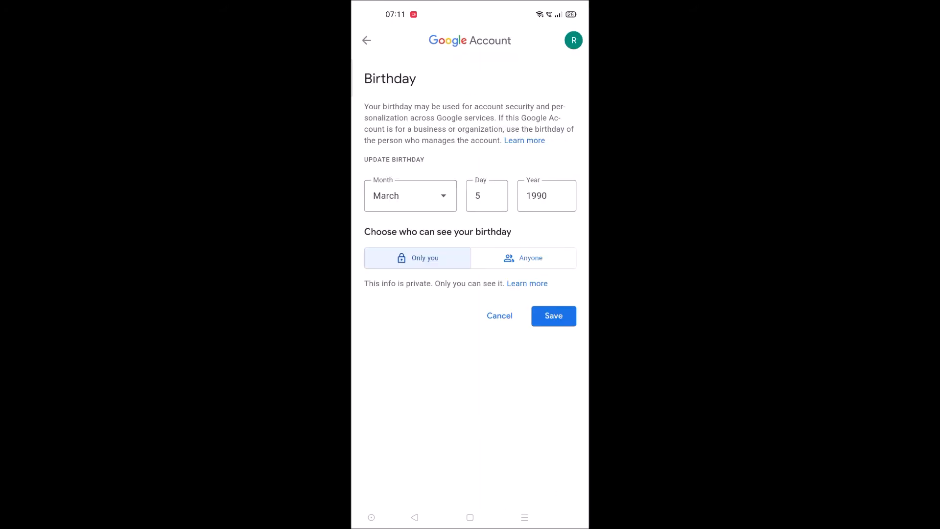
# Step: Set the birthday month to July in place of March
pyautogui.click(411, 196)
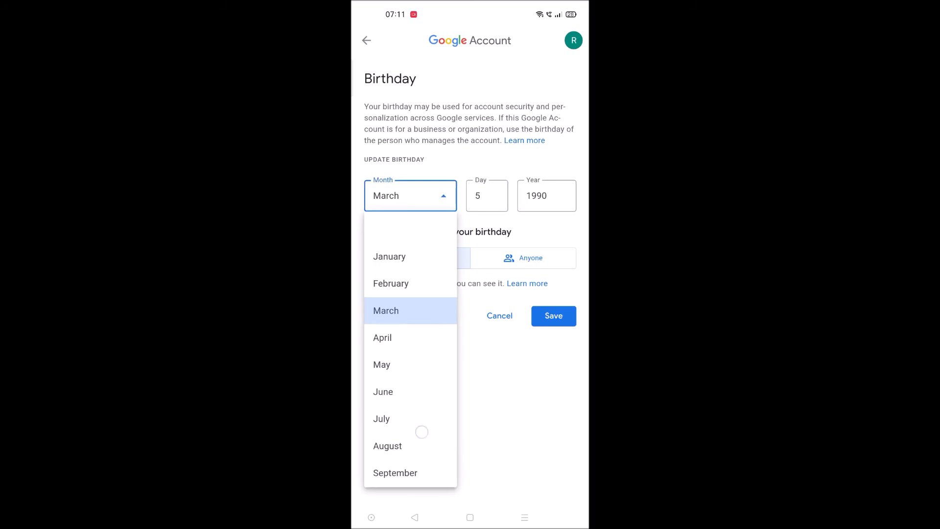
pyautogui.click(381, 418)
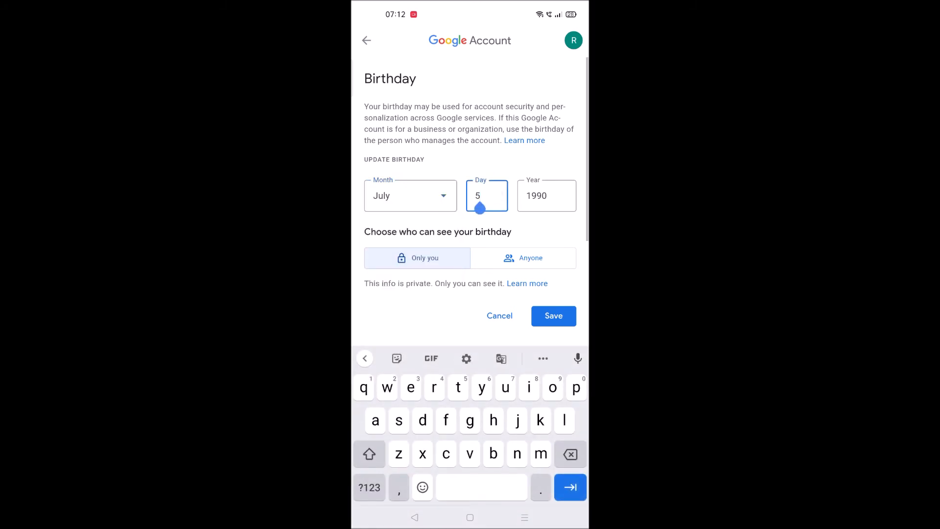